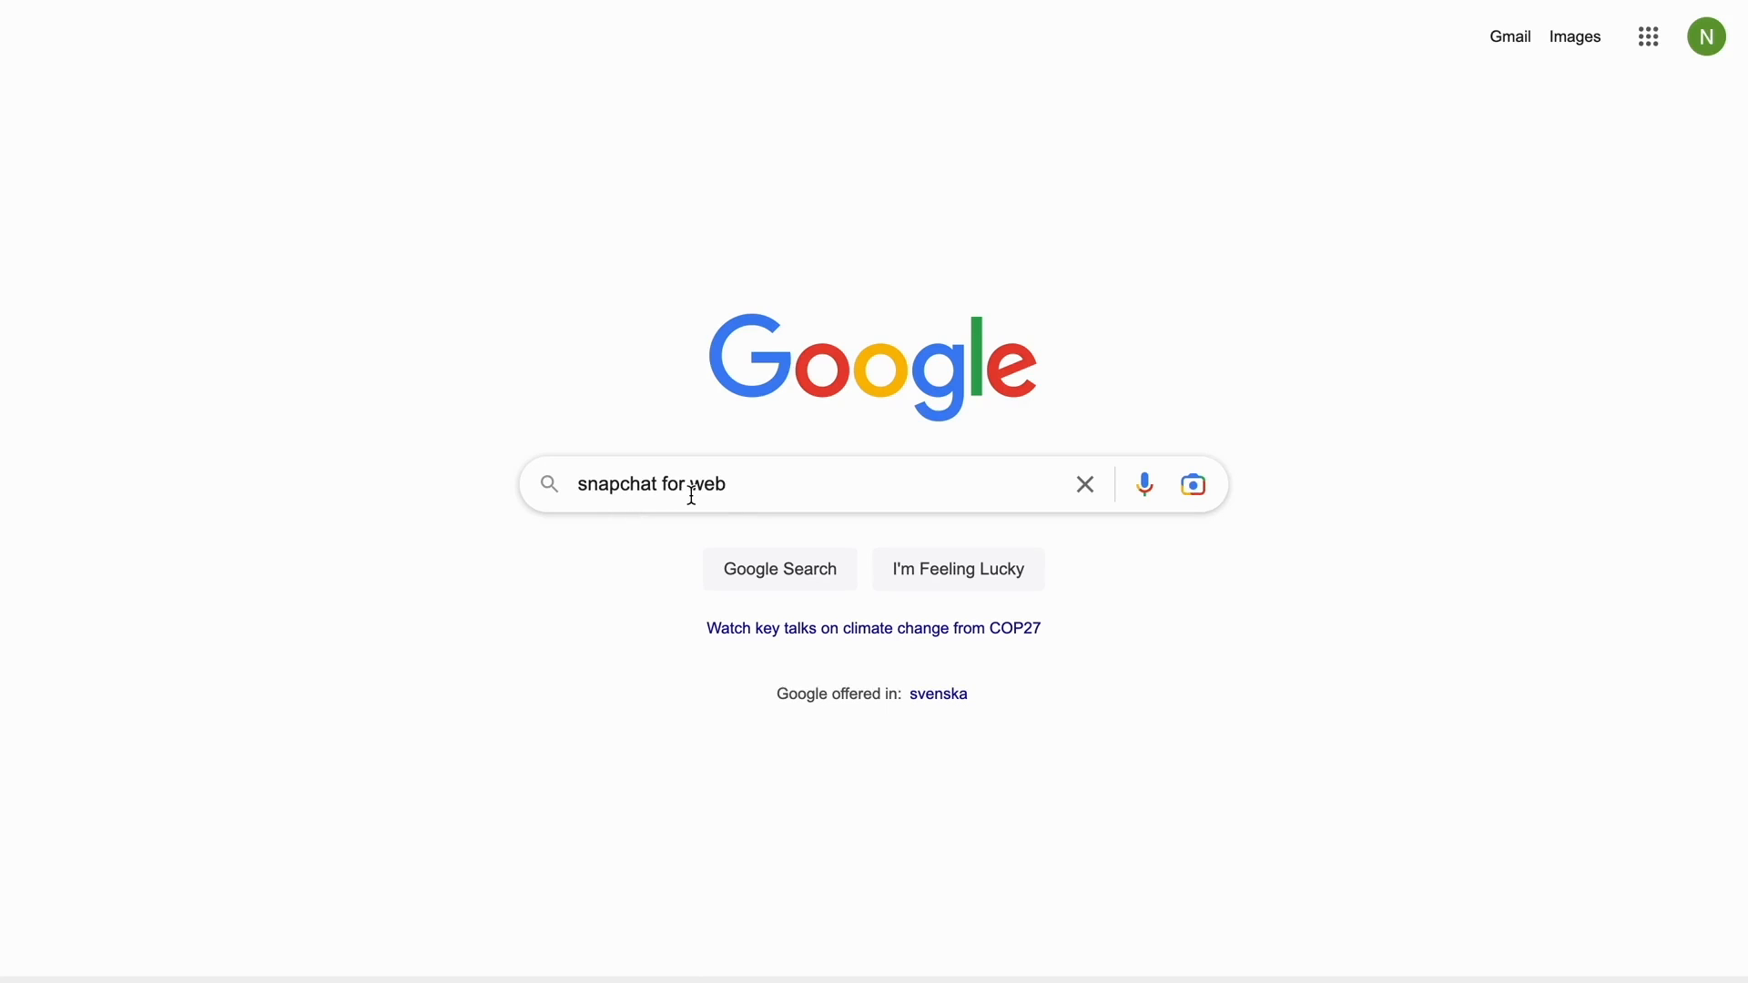
mouse_move(781, 568)
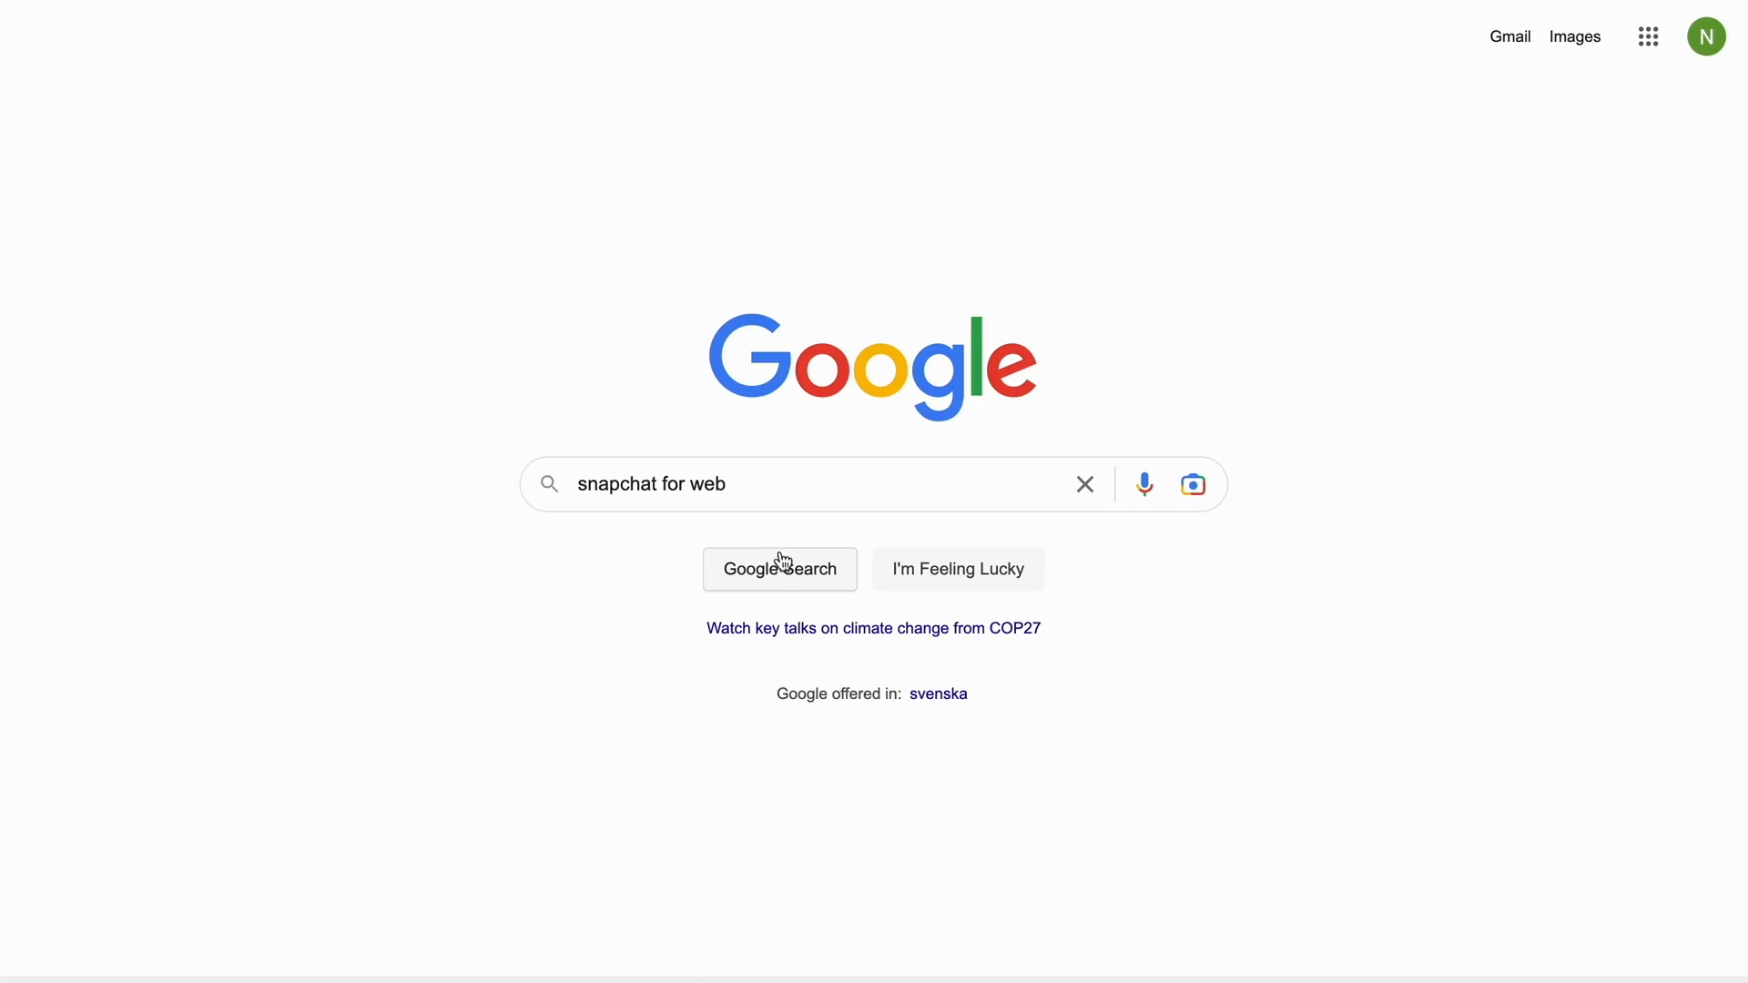
Run the Google search for 'snapchat for web'
left_click(780, 568)
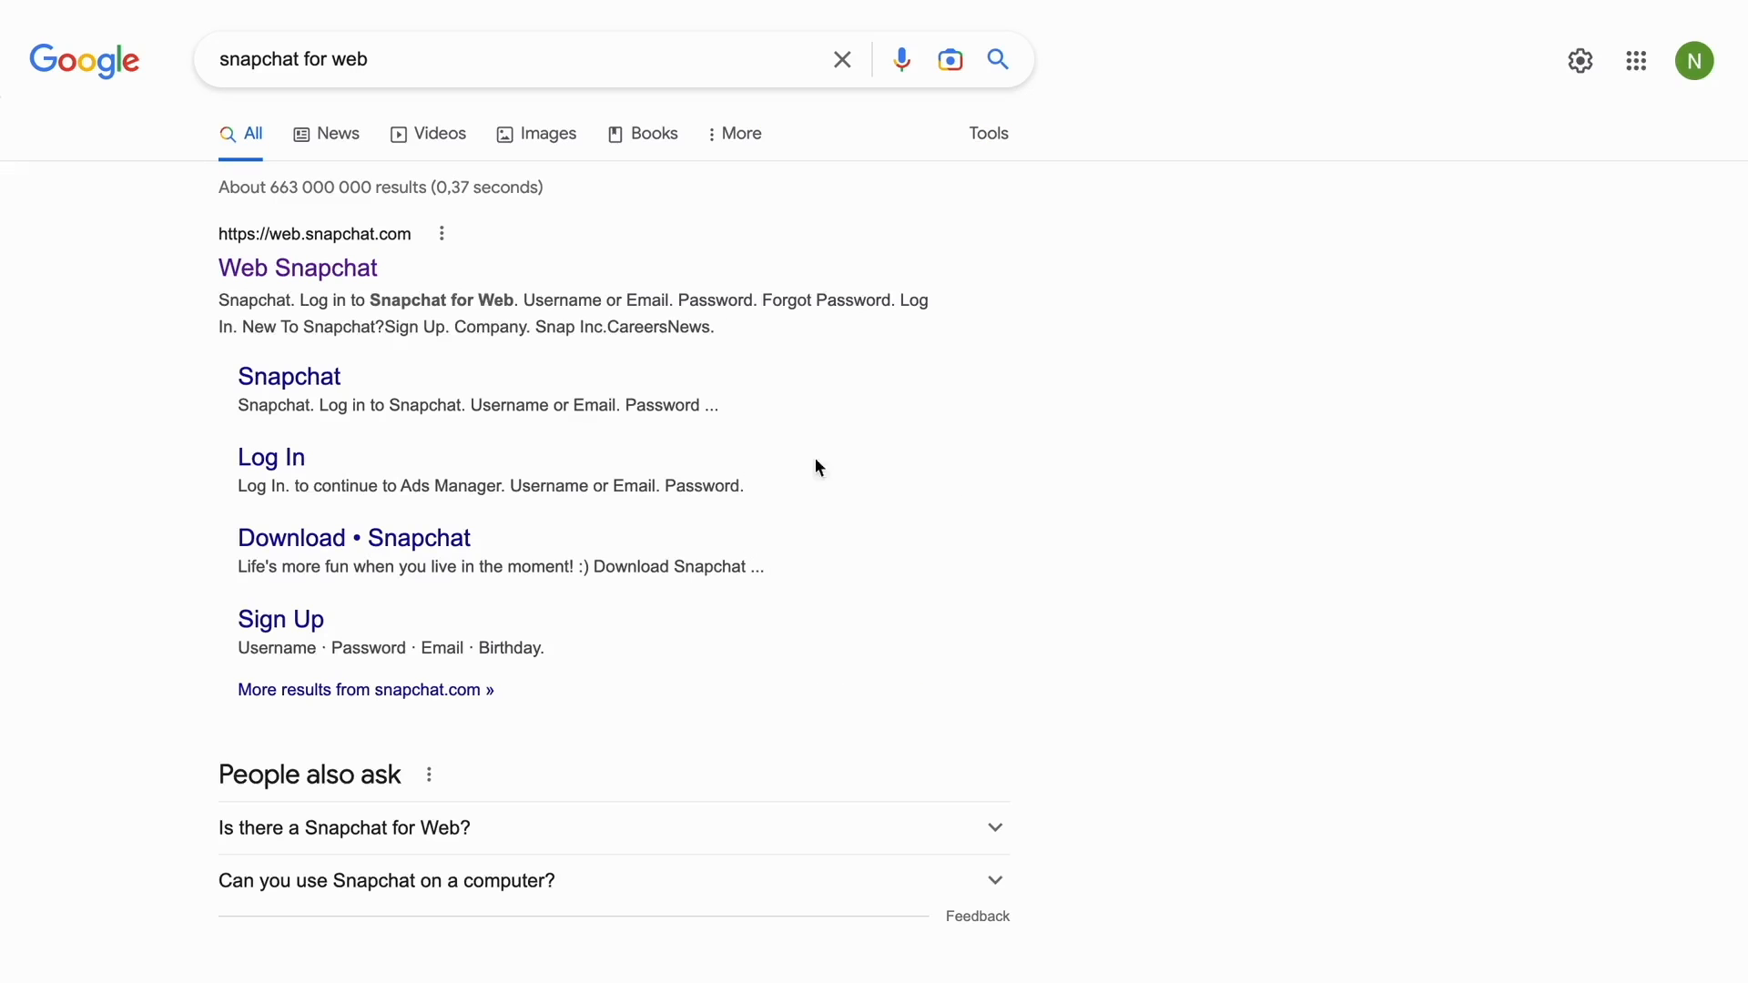
mouse_move(1041, 590)
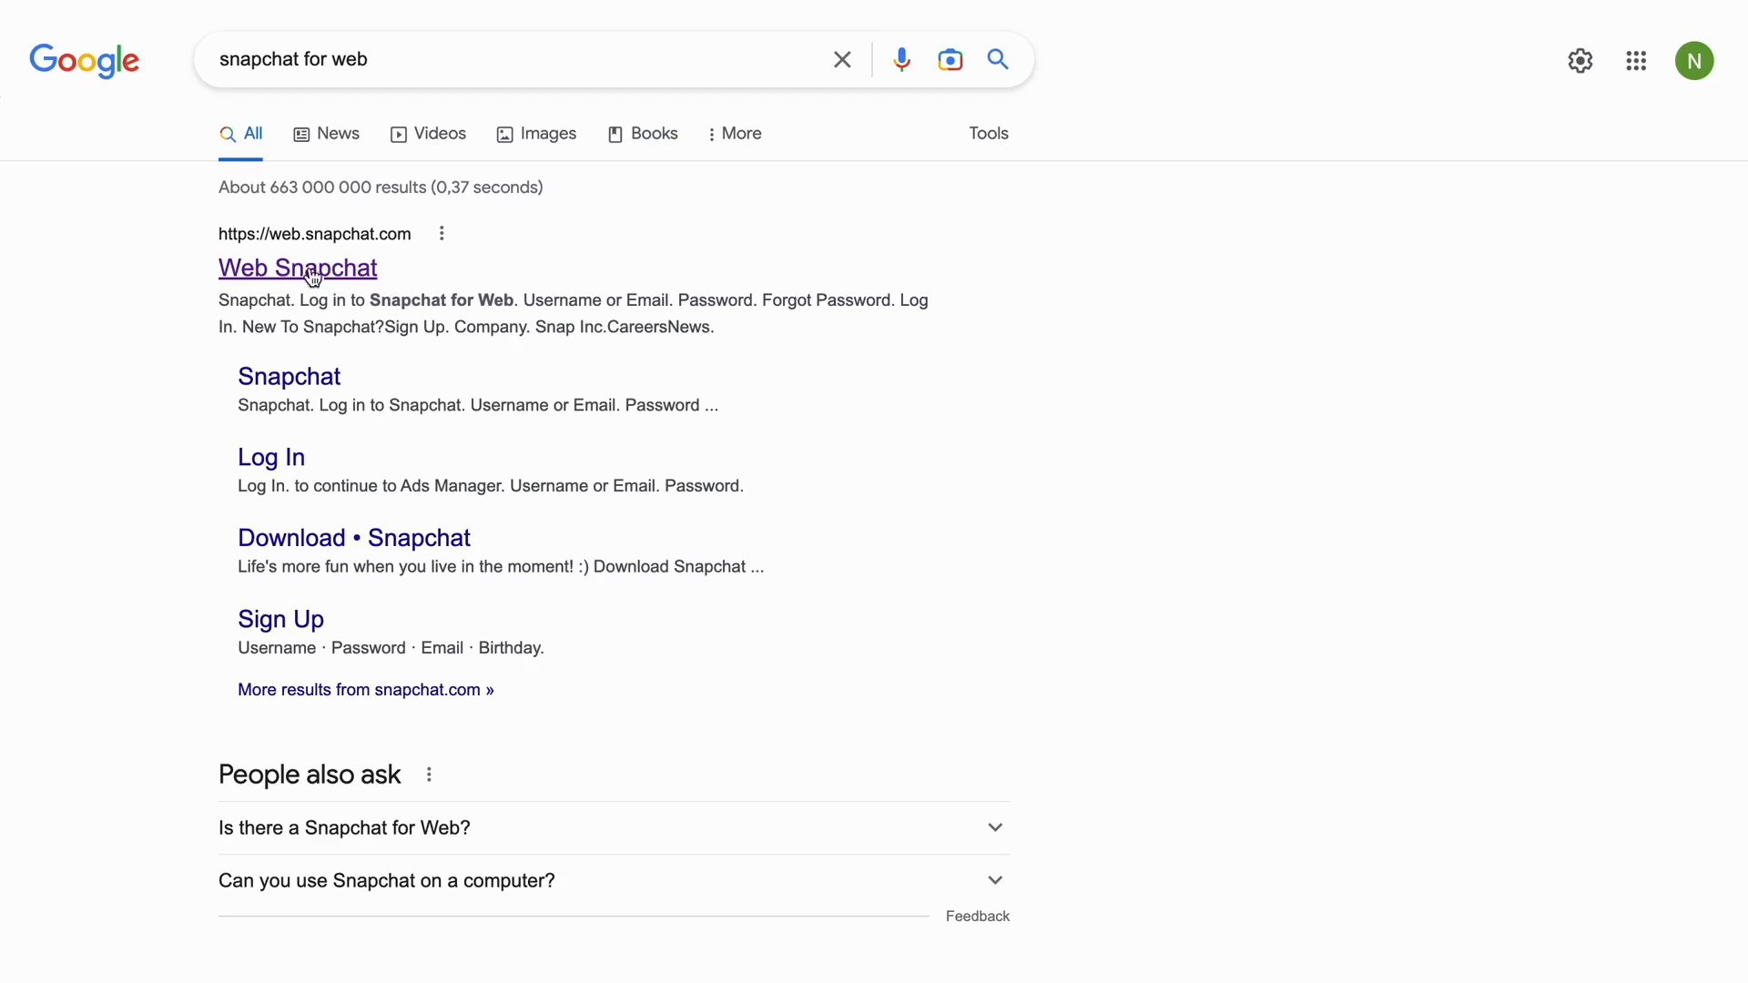
Go to the Web Snapchat result and reach the signed-in chat list with Matte and Team Snapchat
left_click(297, 268)
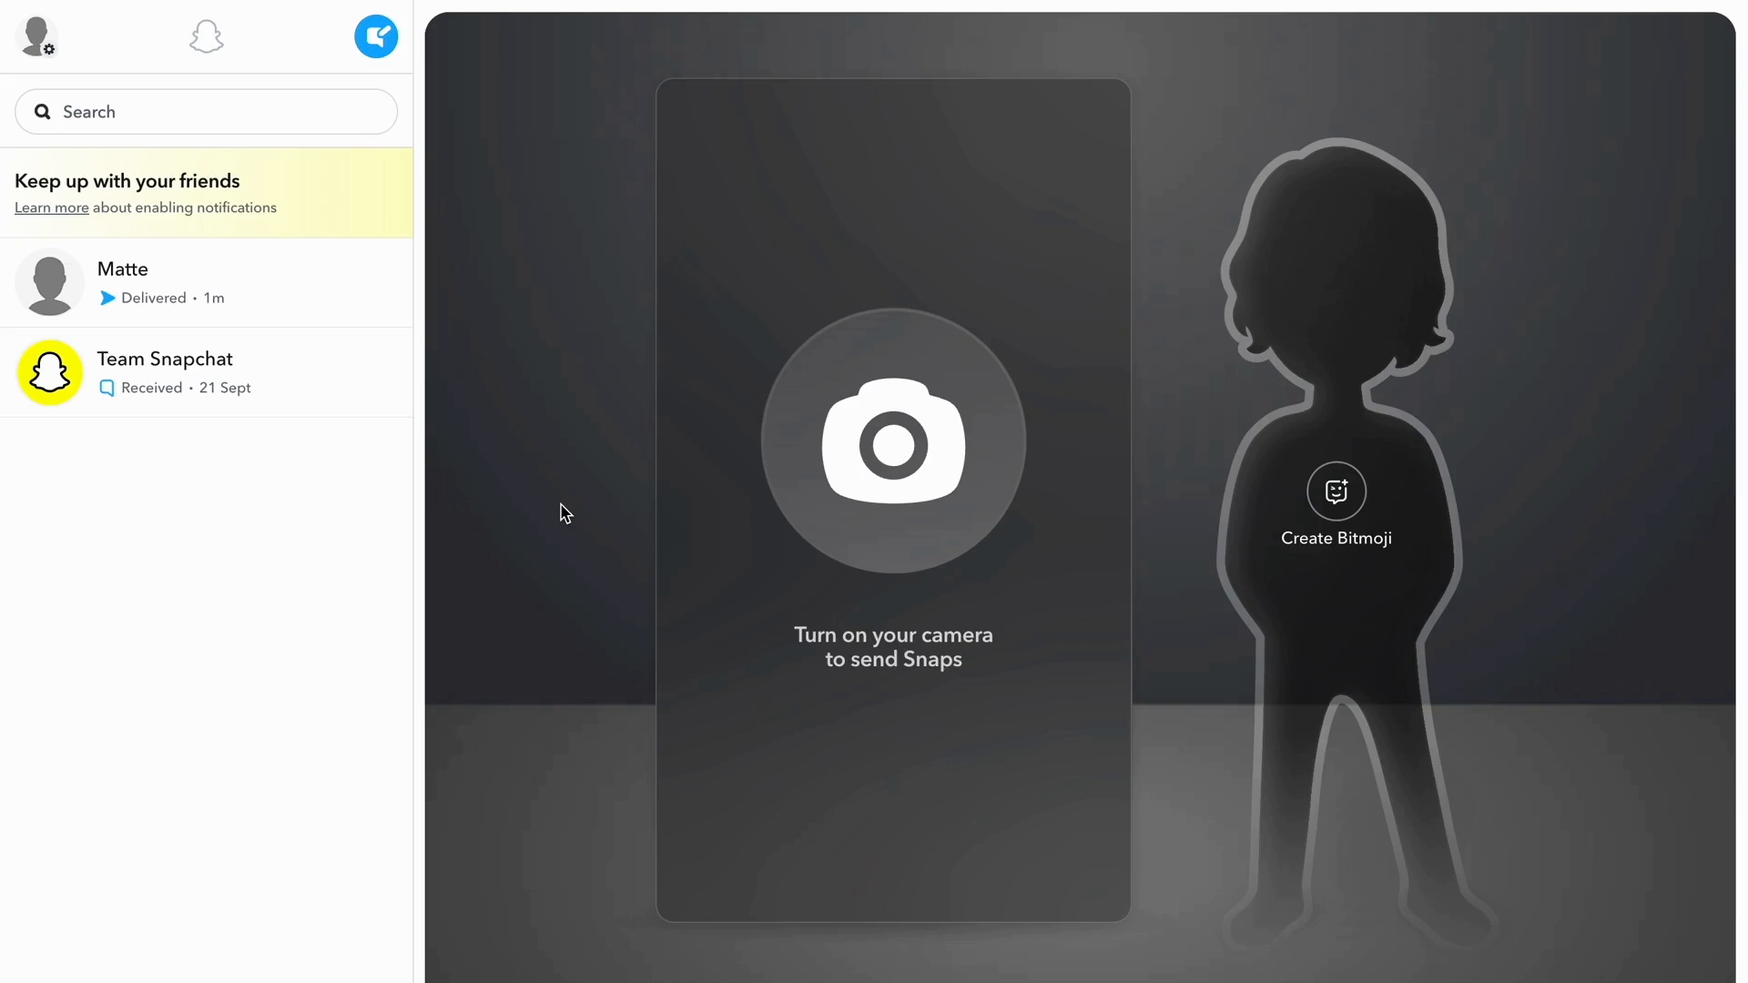
mouse_move(215, 570)
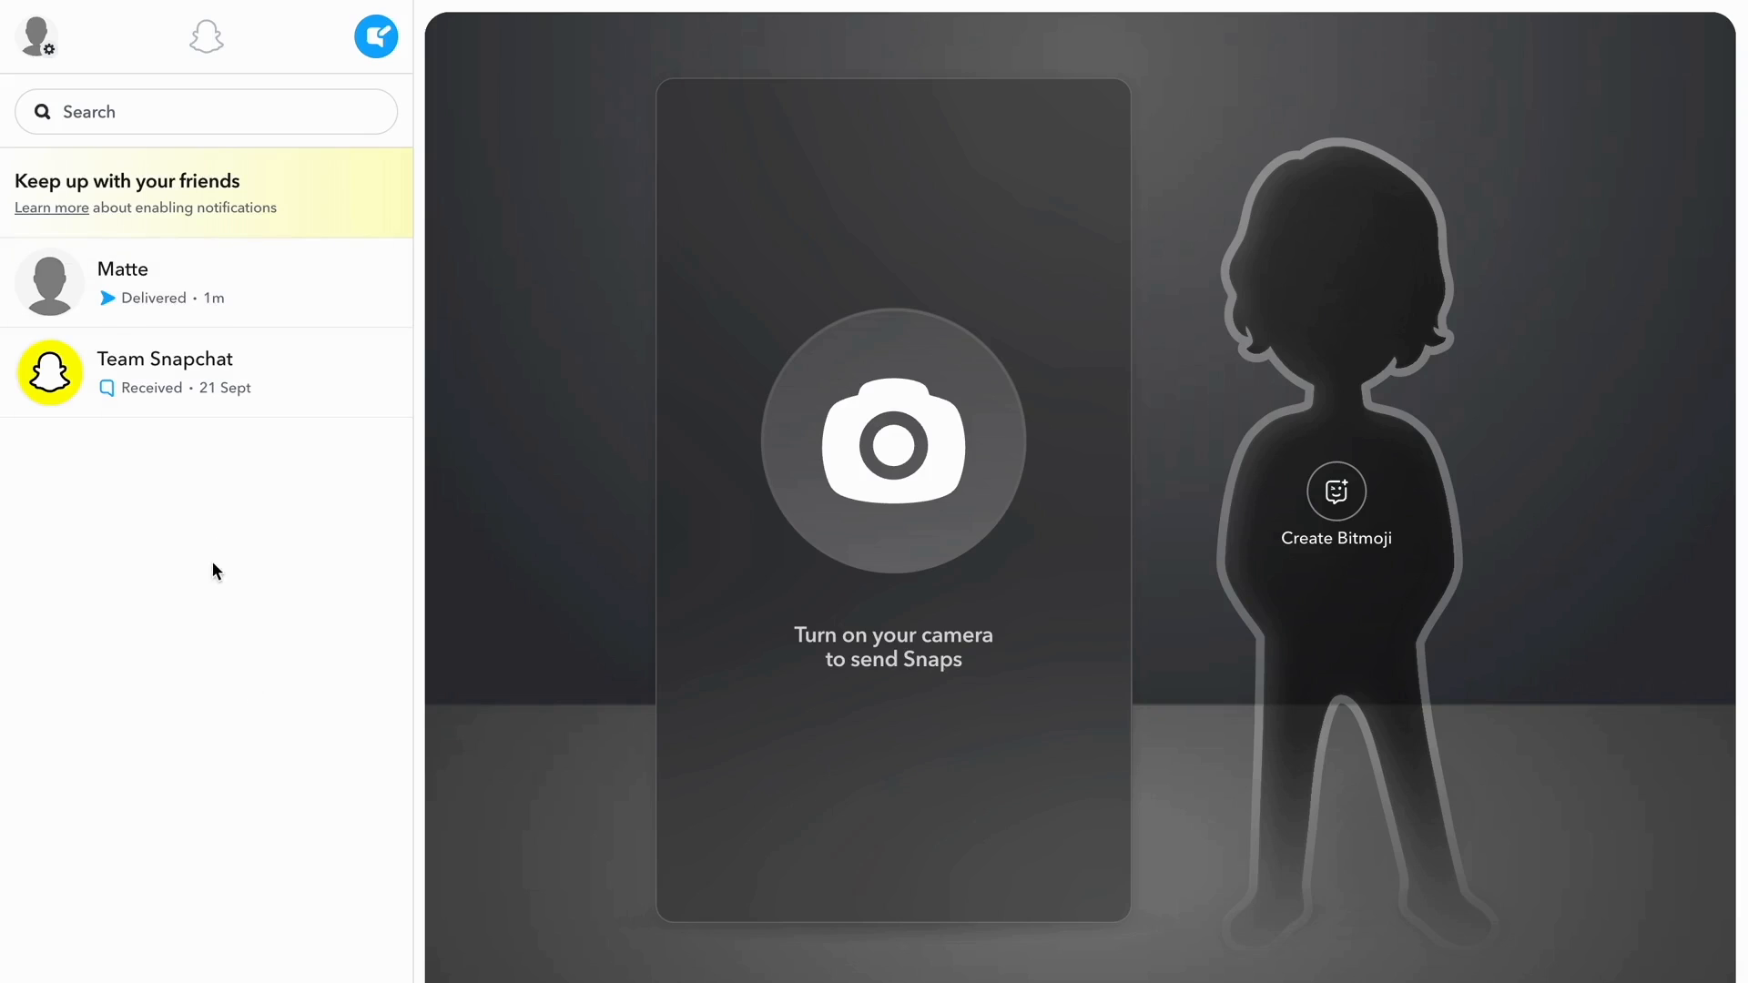
mouse_move(308, 875)
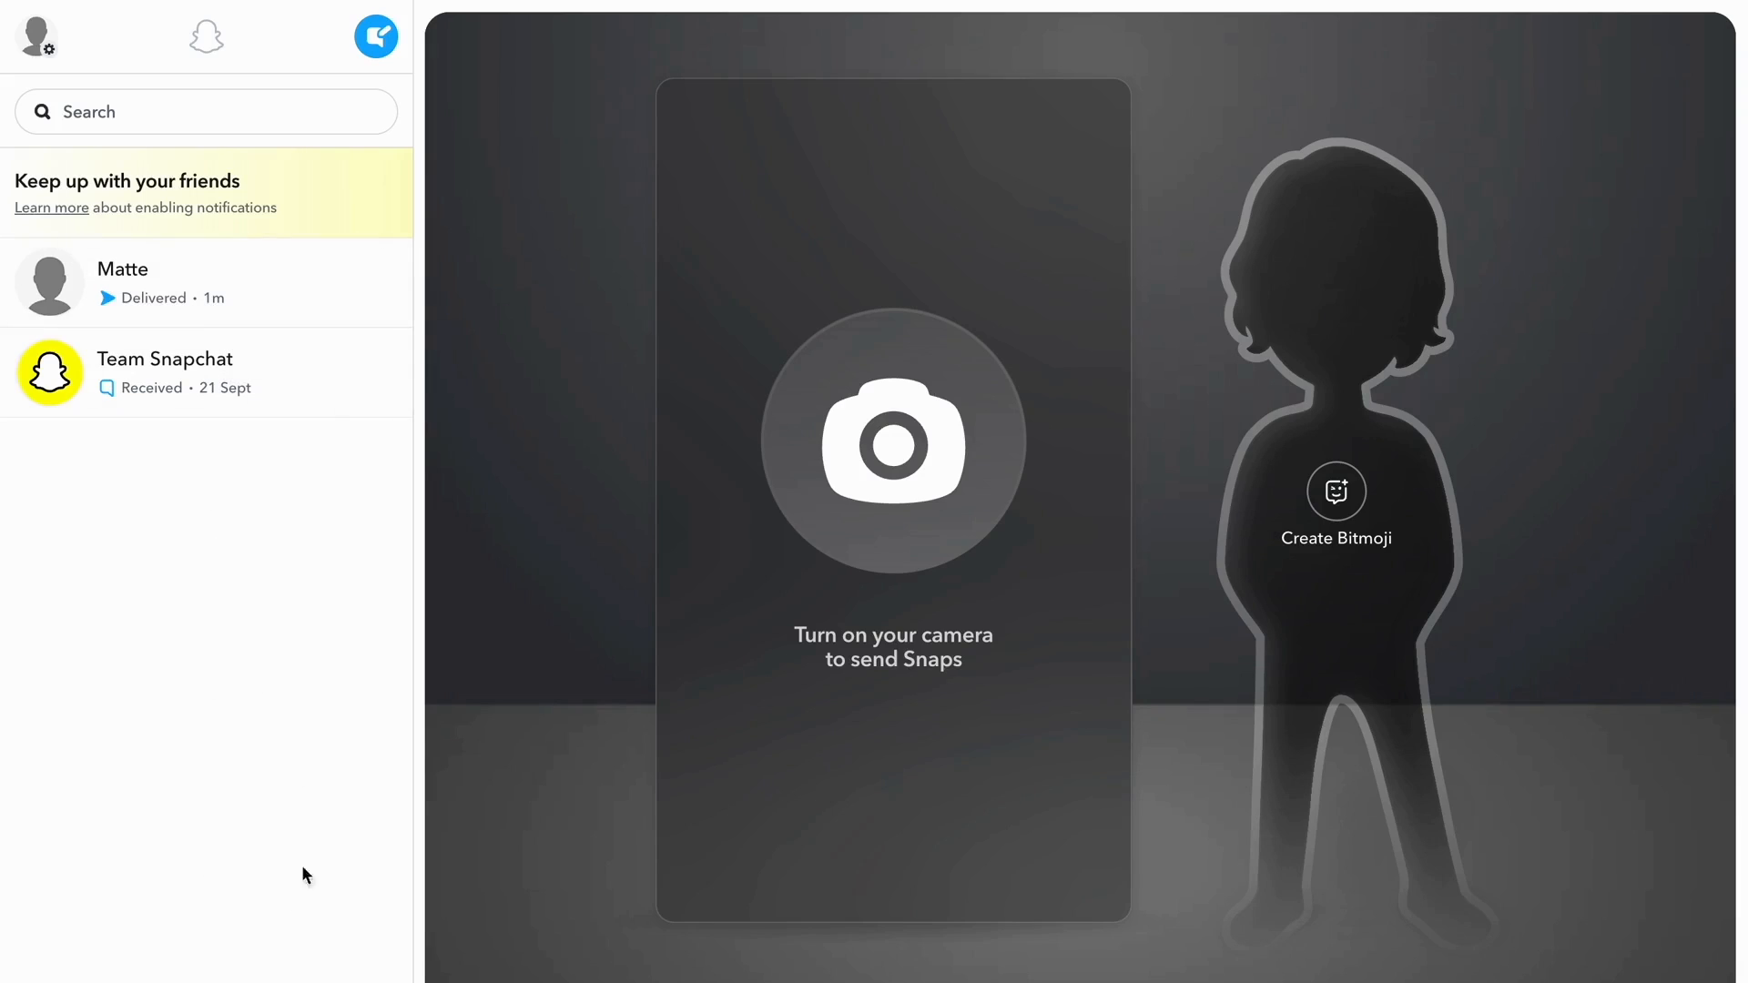
mouse_move(310, 810)
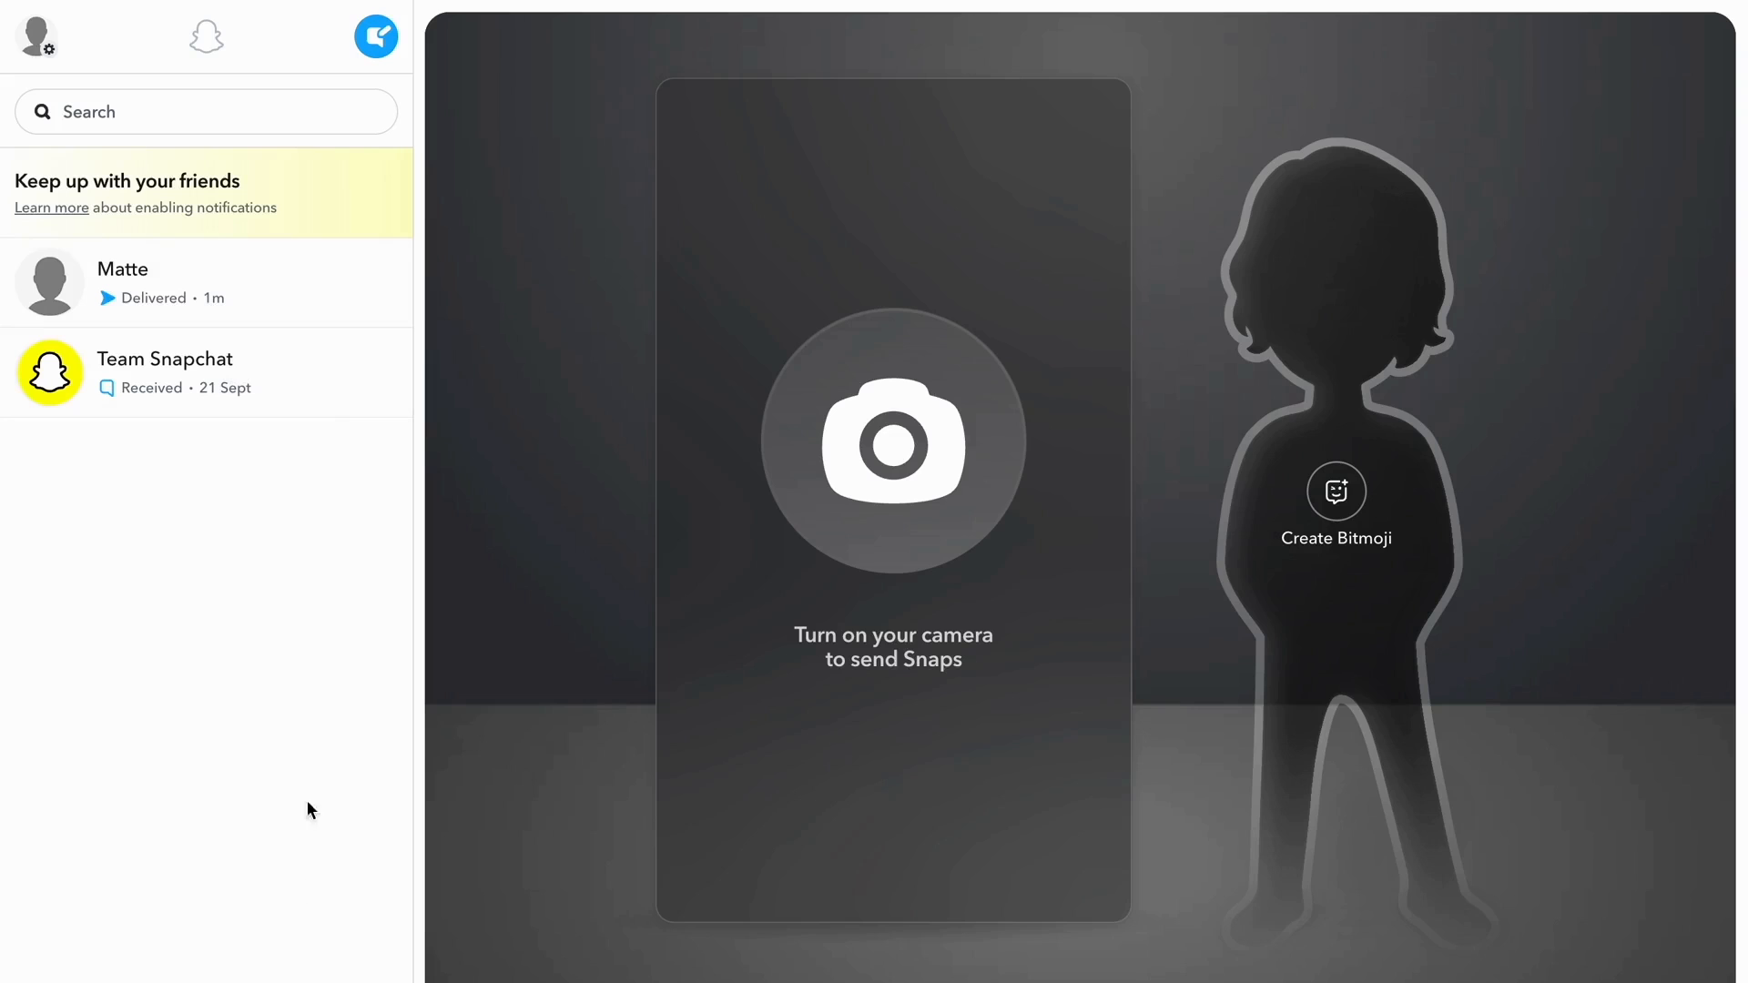
mouse_move(568, 350)
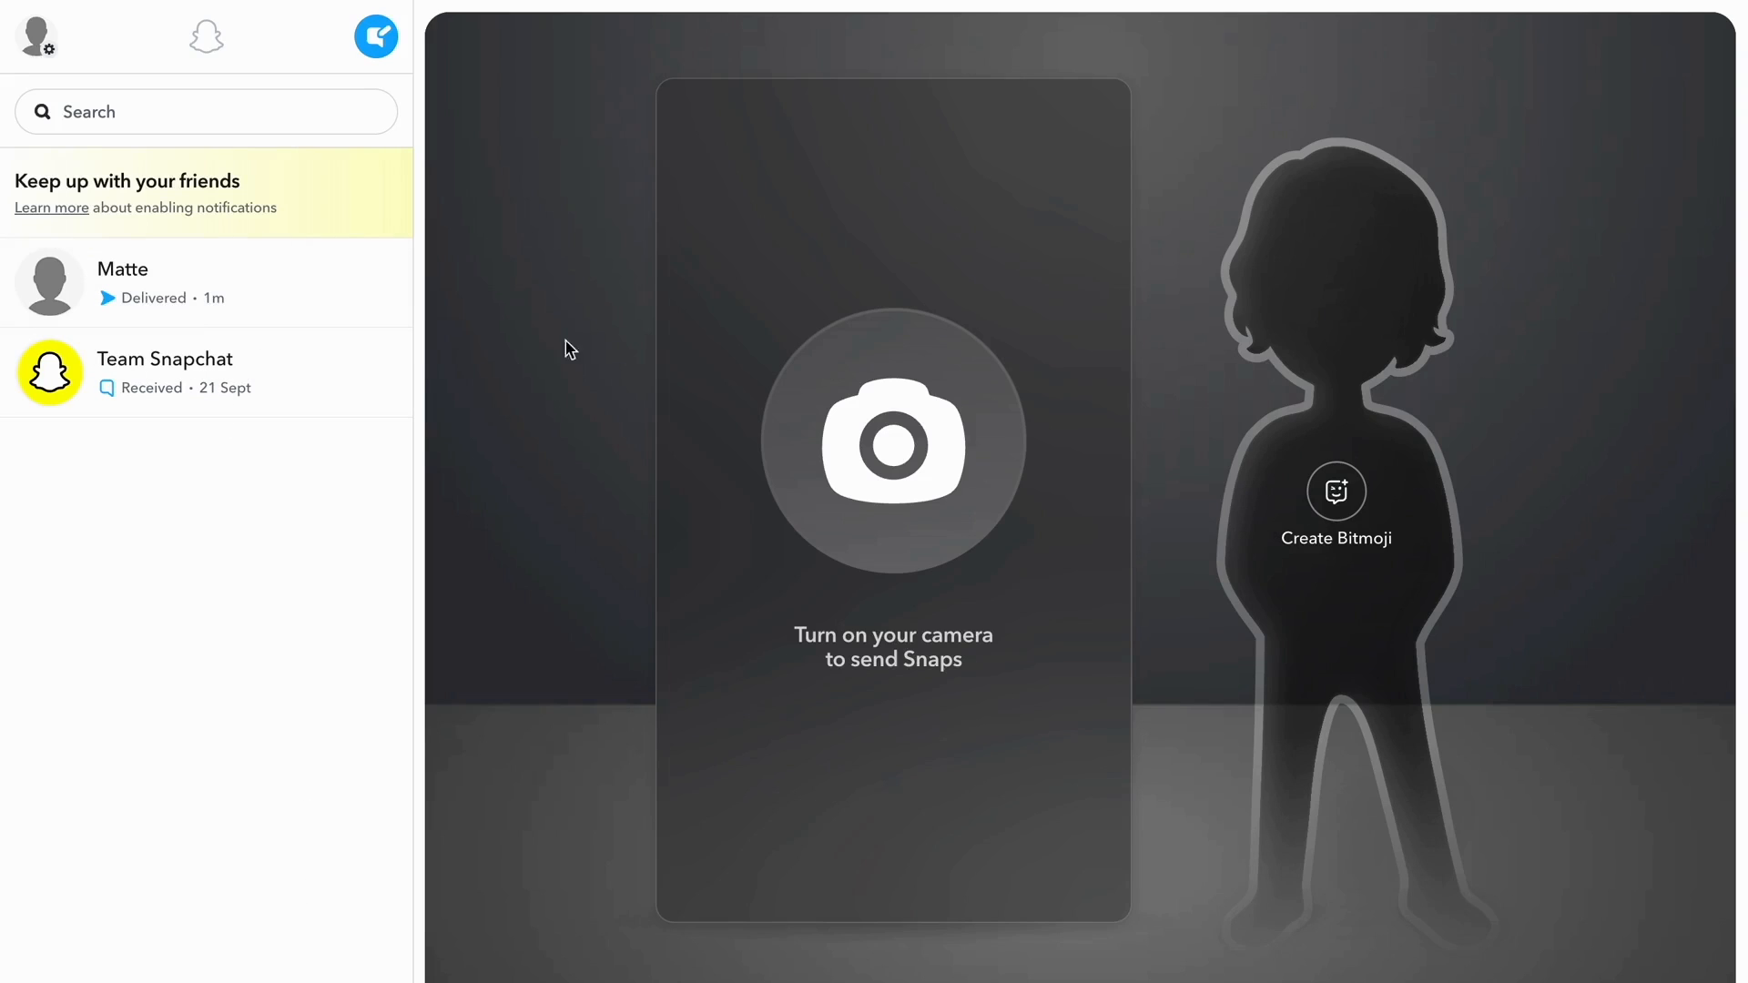
mouse_move(190, 292)
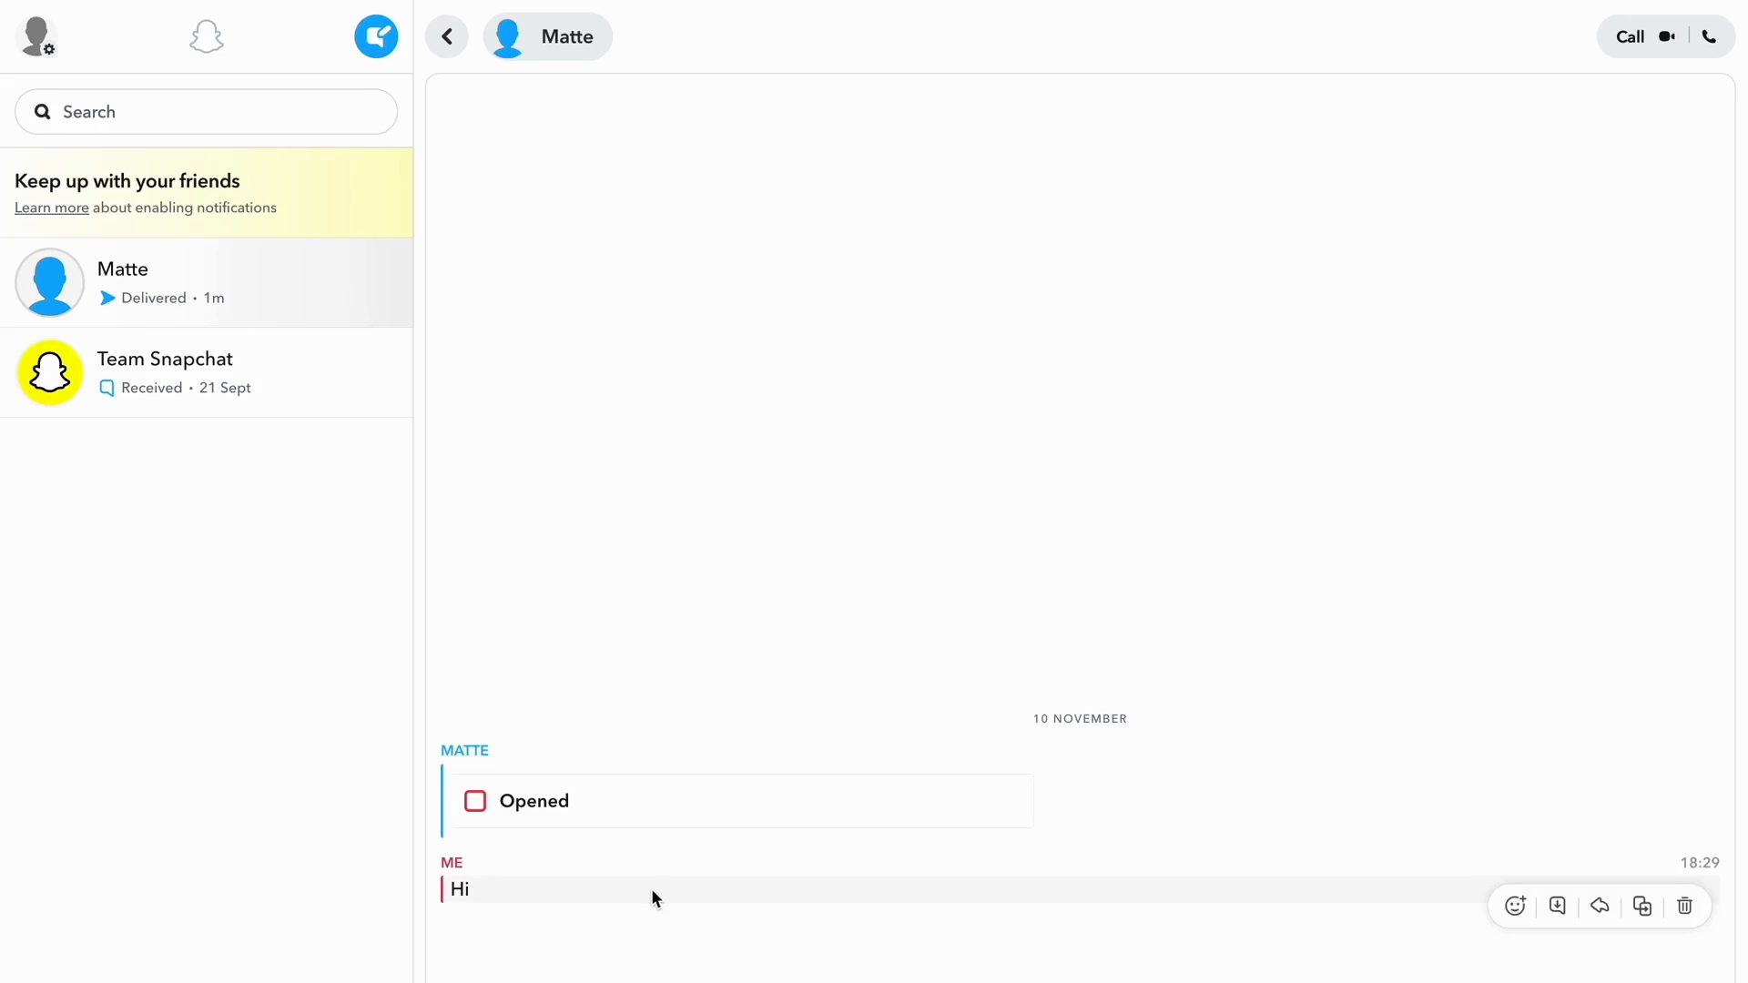
mouse_move(446, 929)
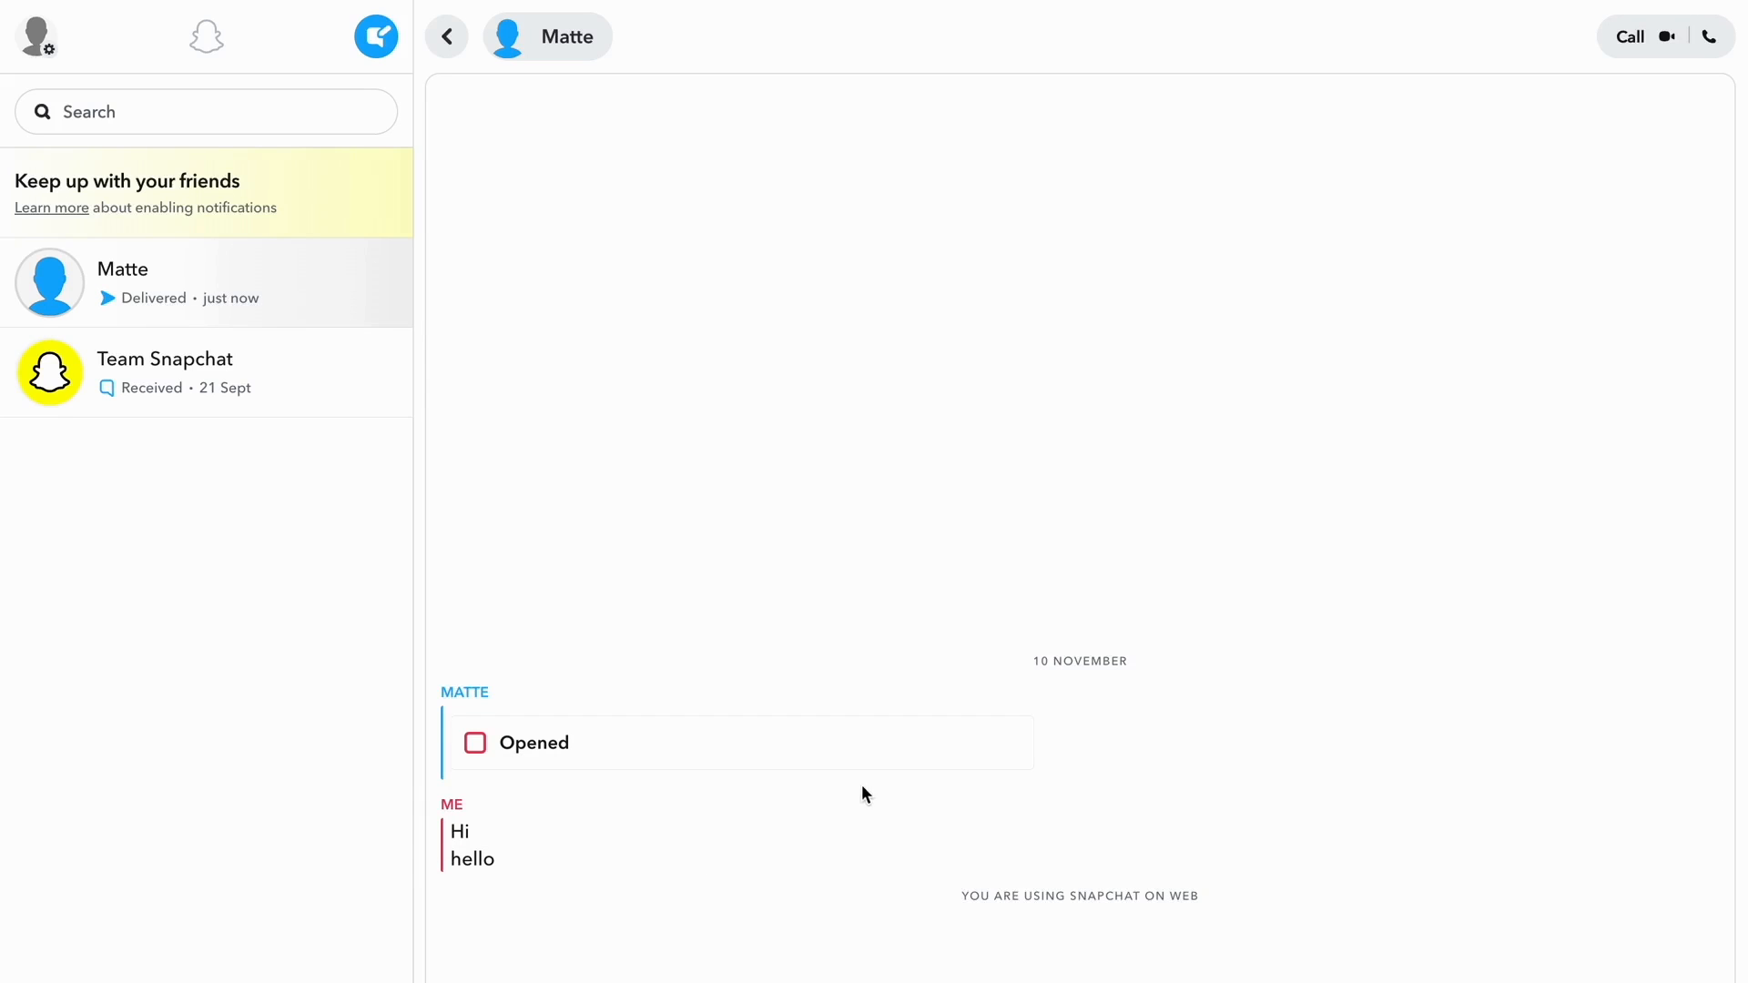
mouse_move(530, 886)
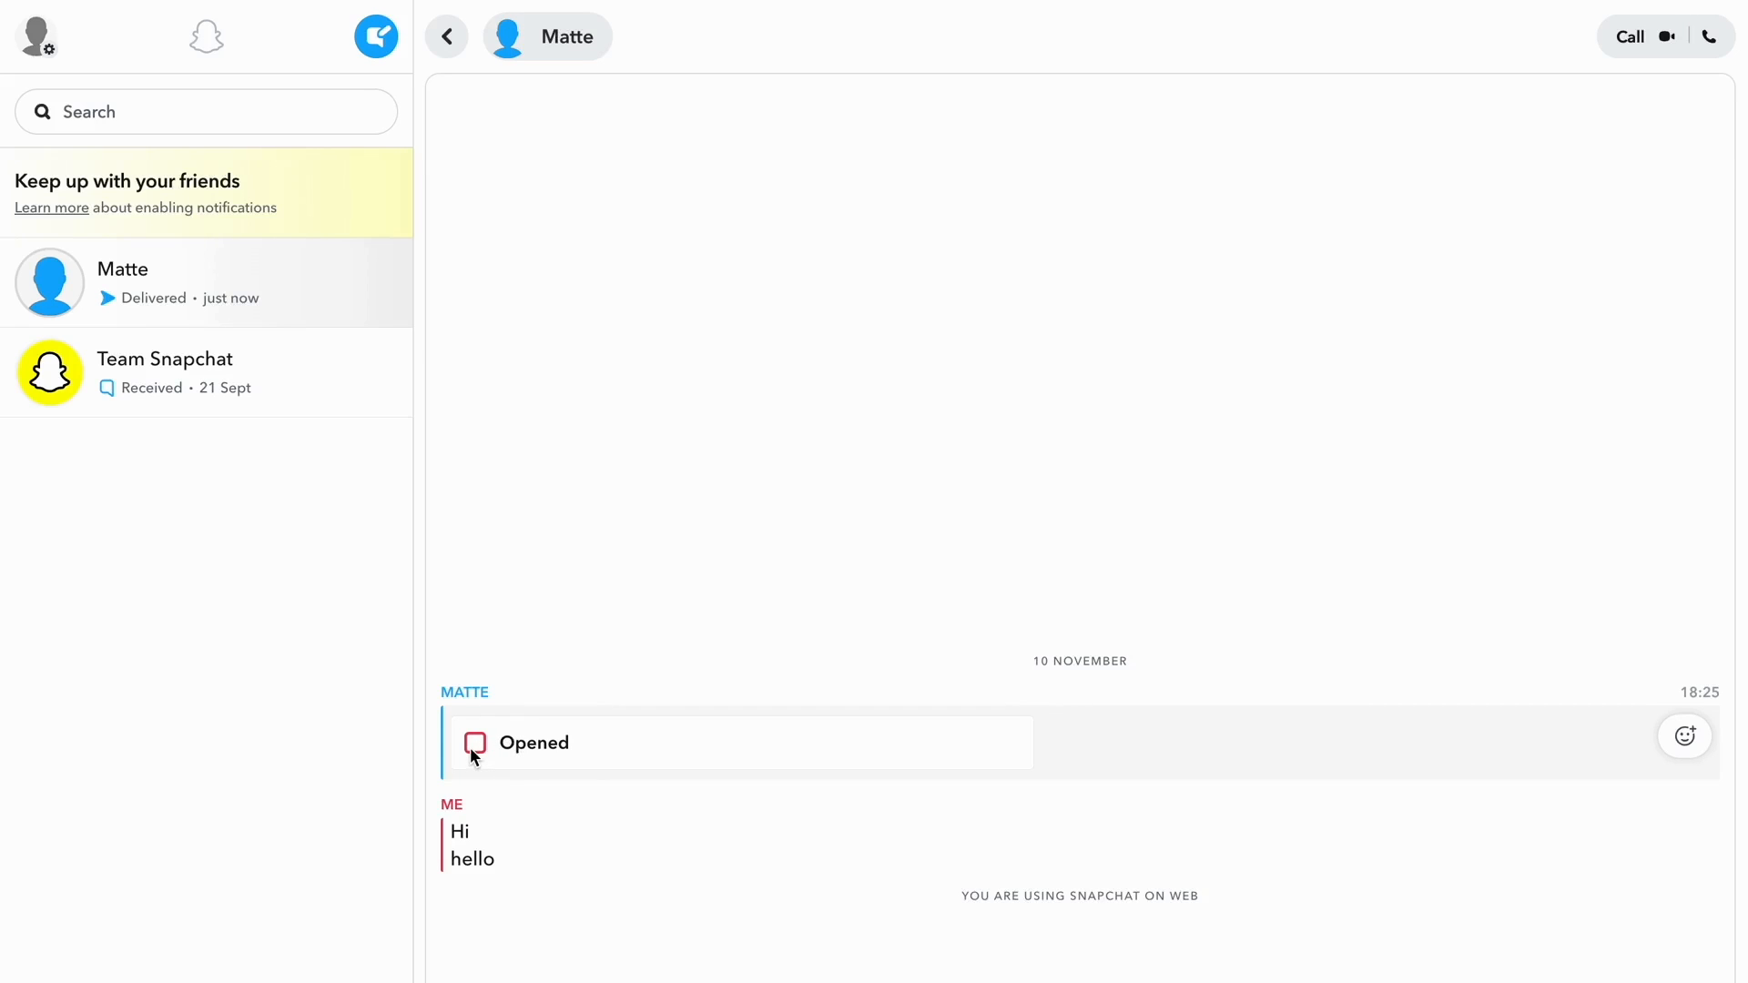
mouse_move(532, 713)
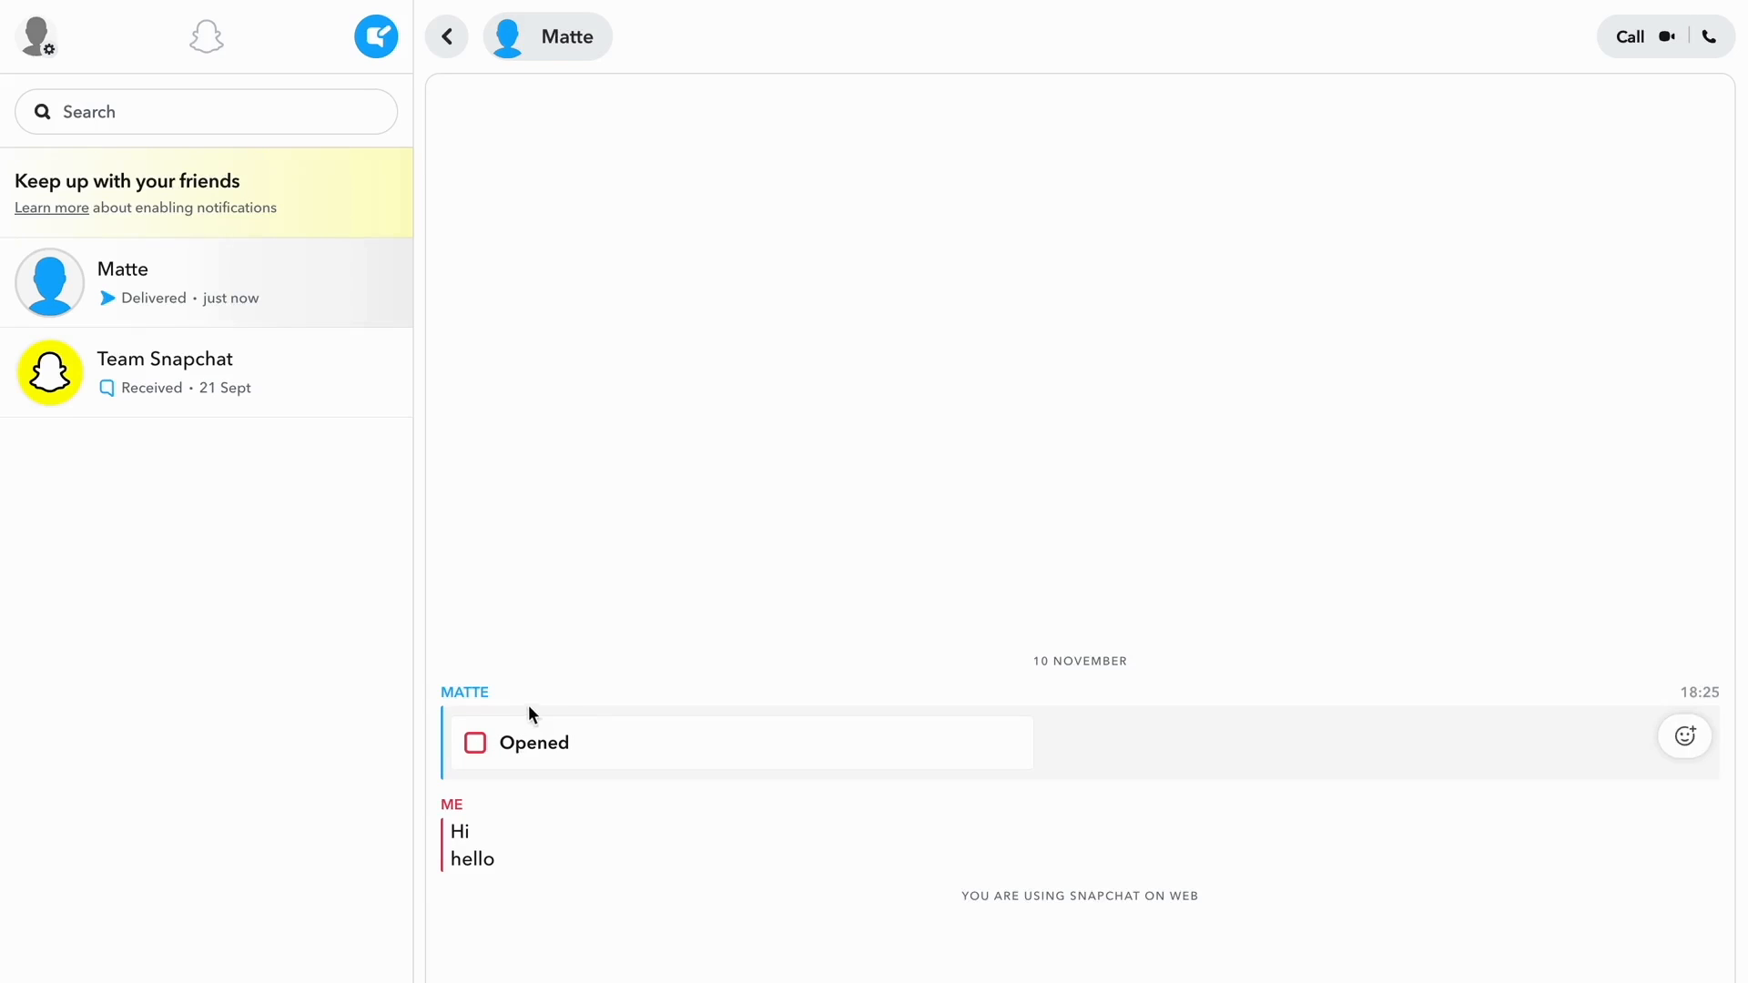
mouse_move(1007, 710)
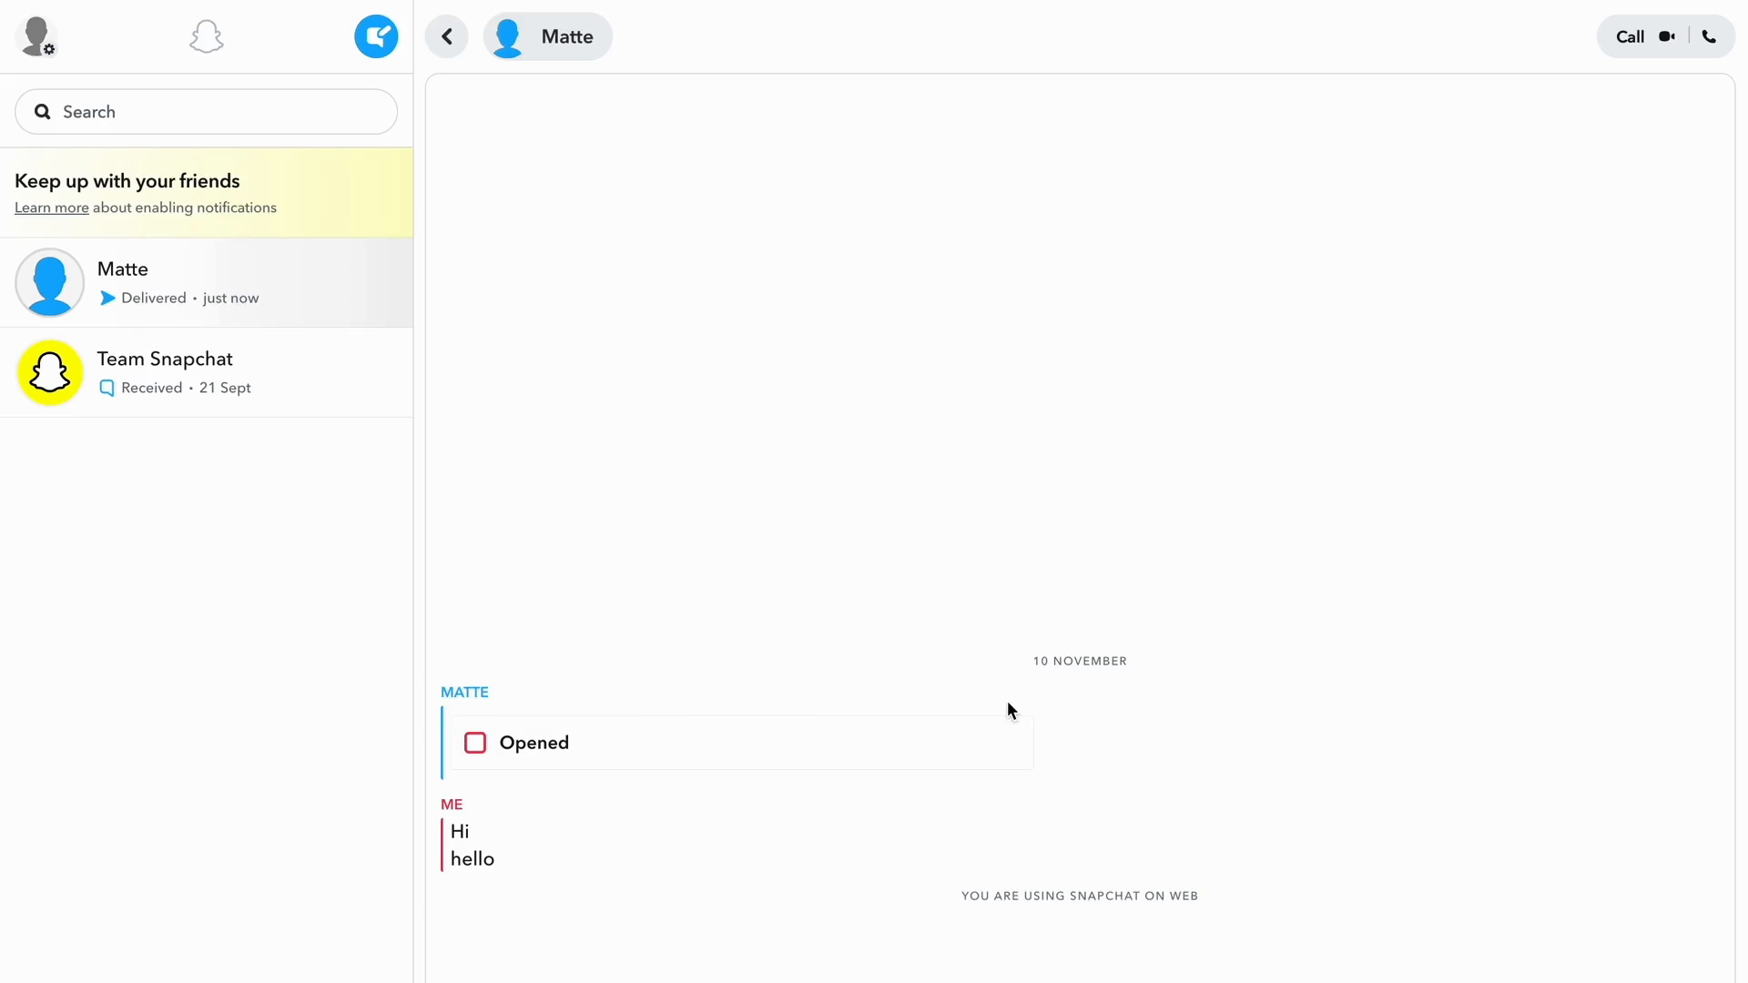
mouse_move(825, 561)
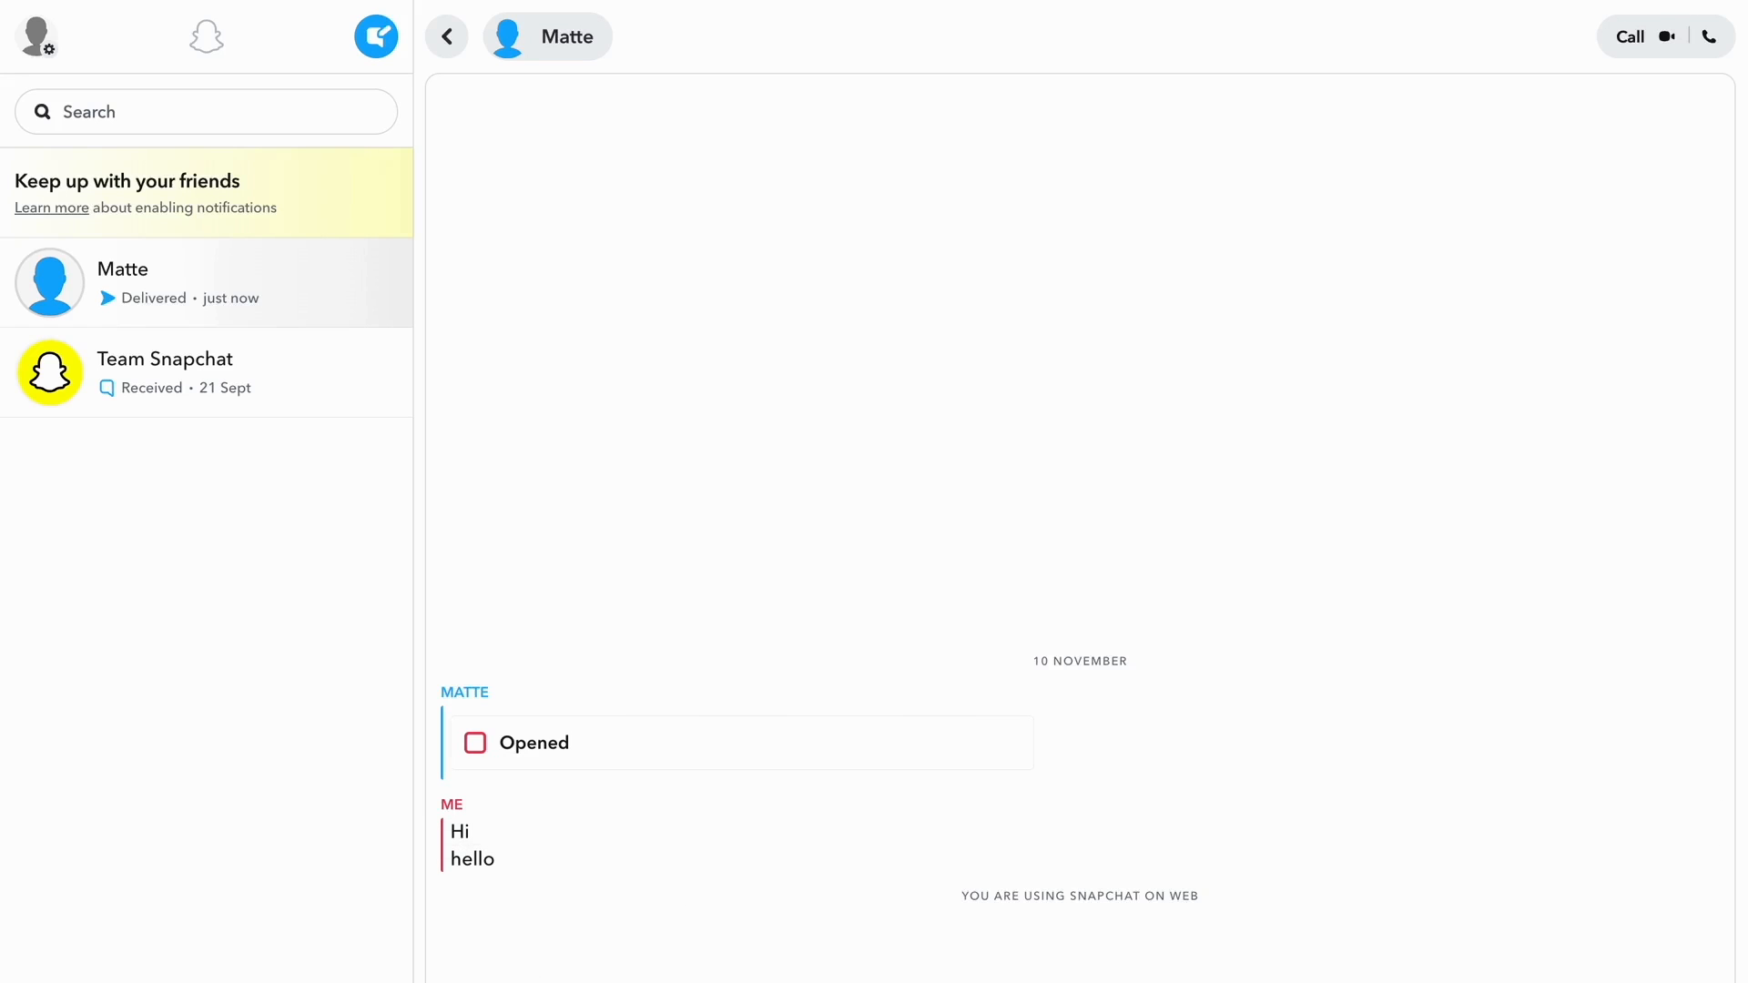
mouse_move(468, 781)
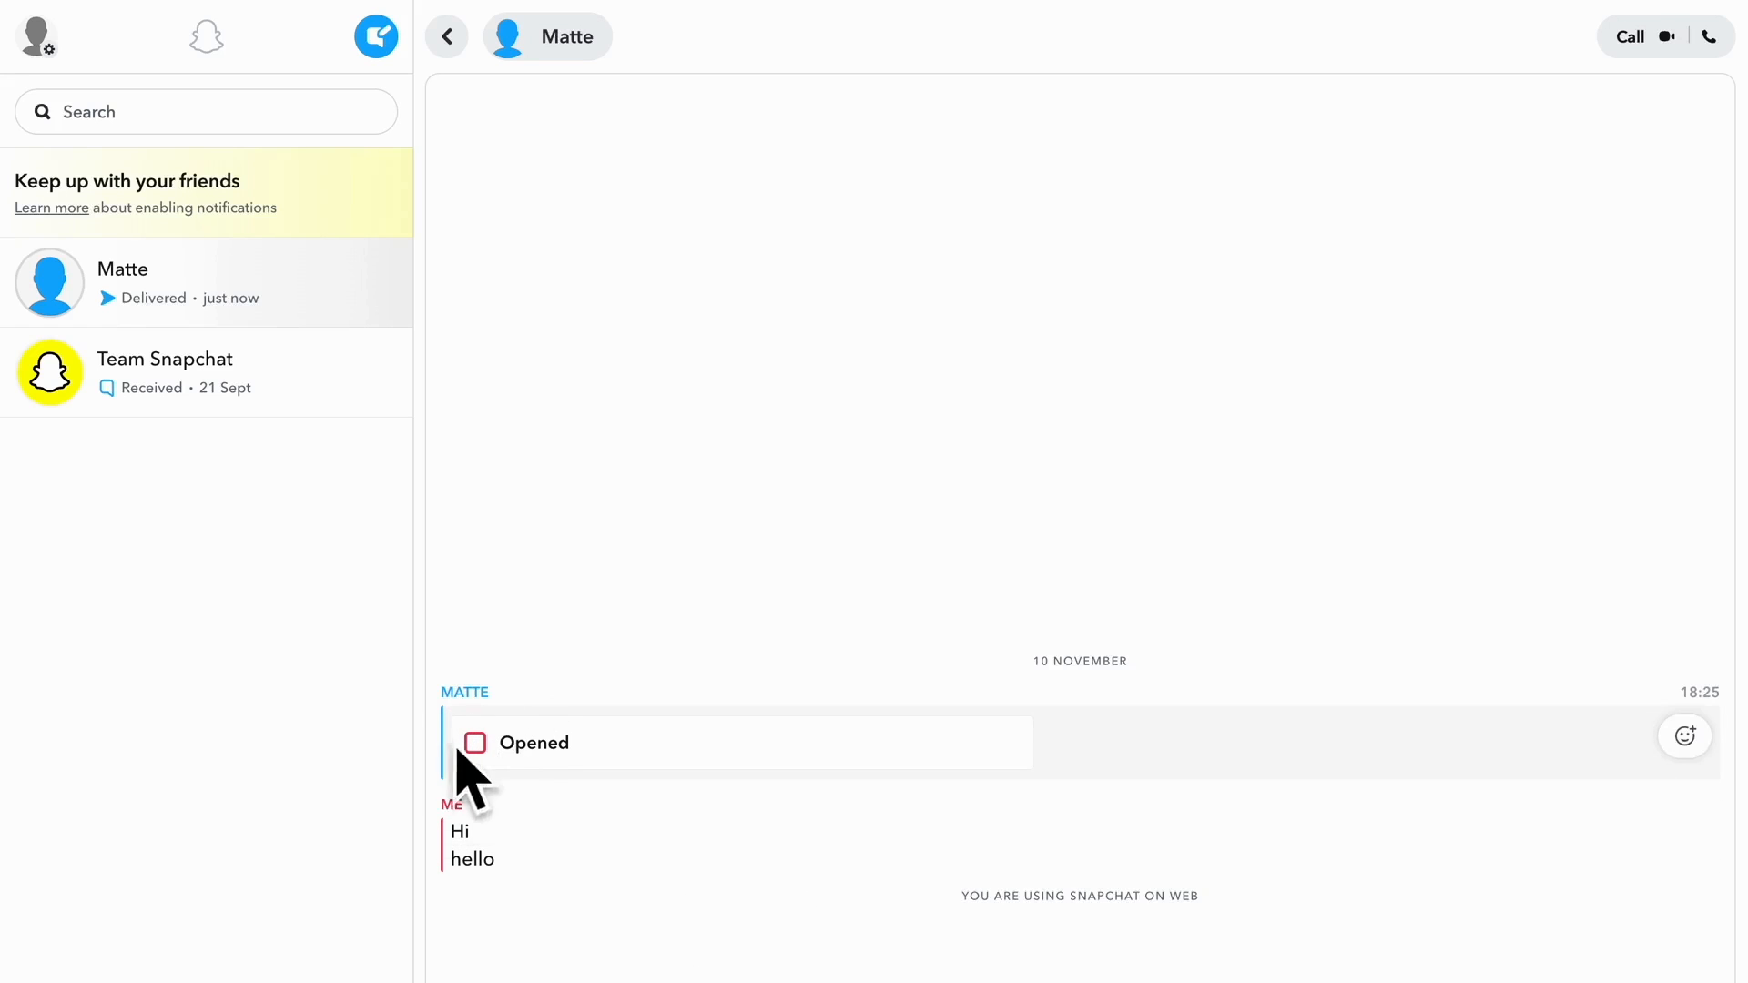
mouse_move(235, 613)
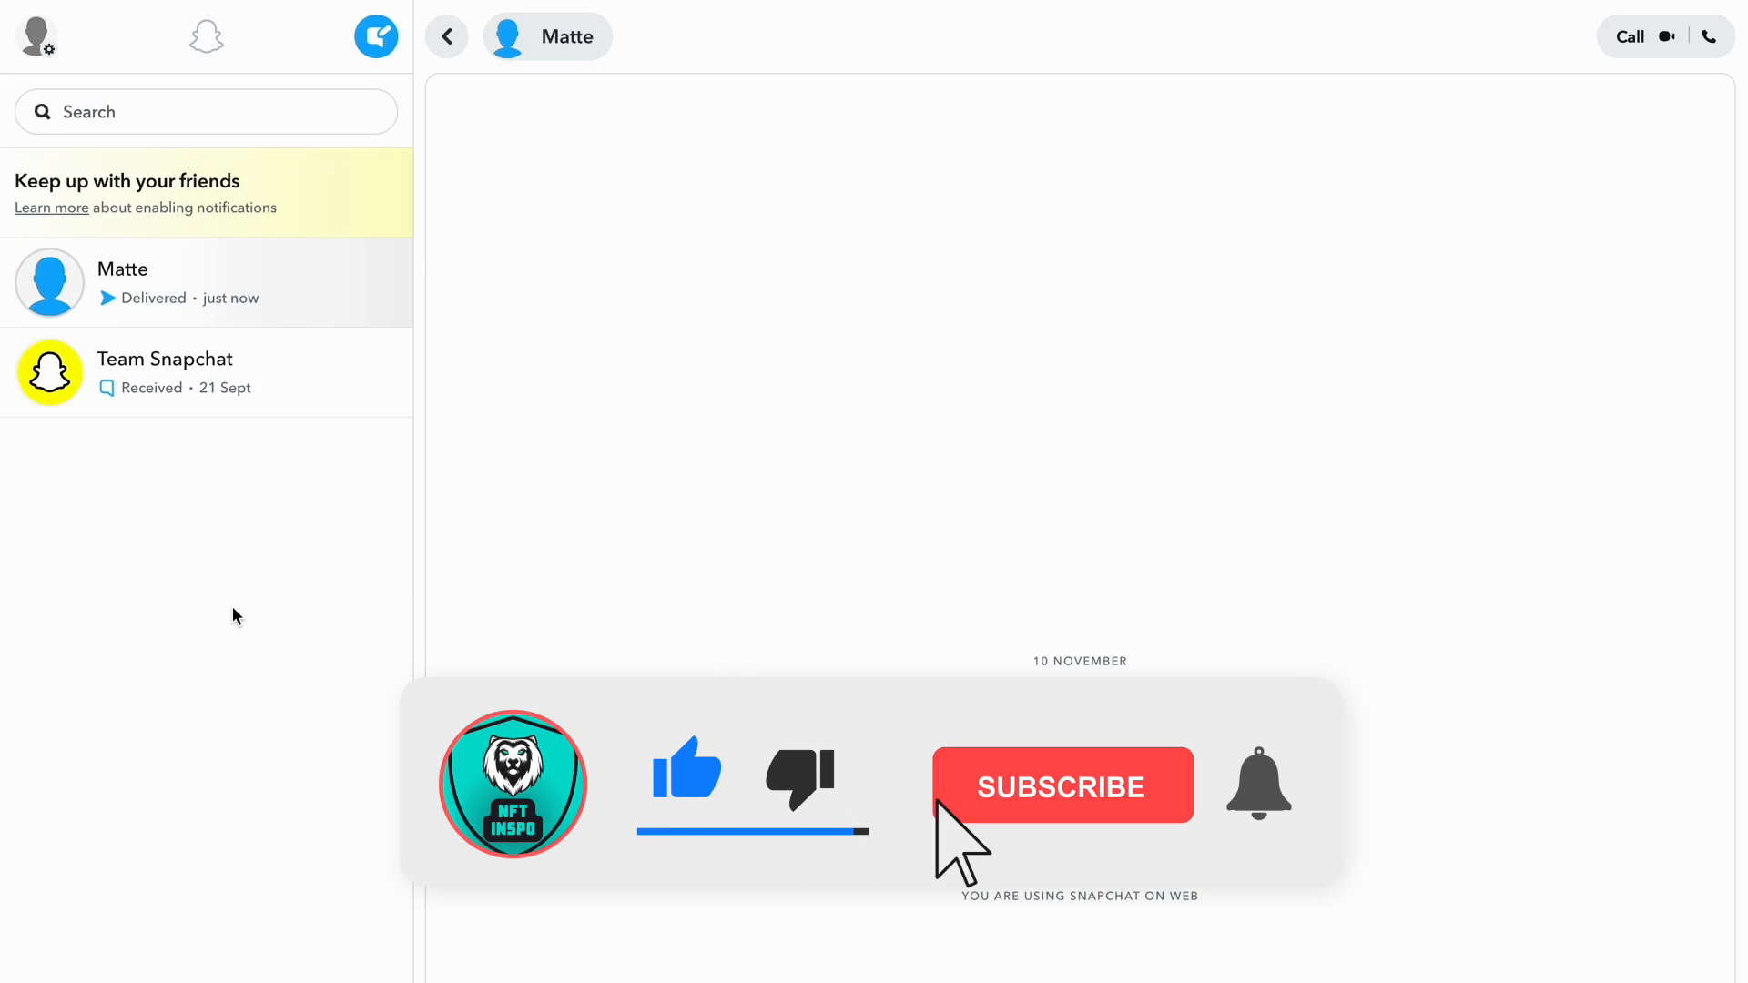
left_click(1060, 784)
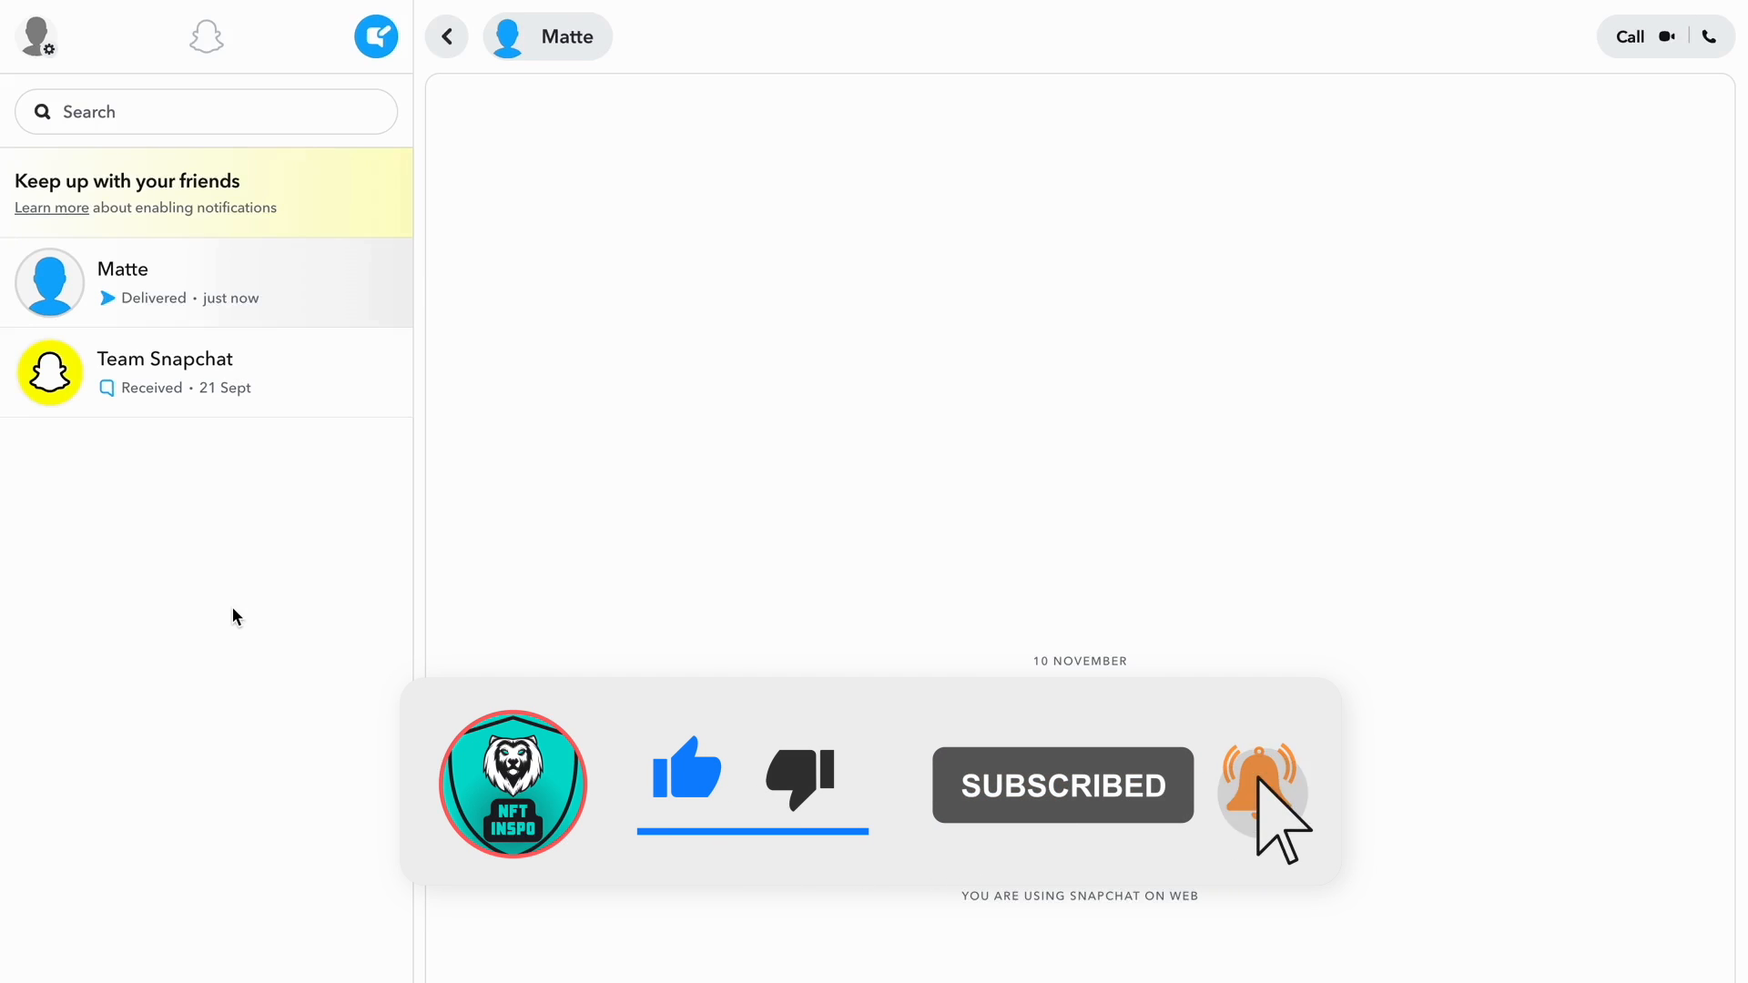